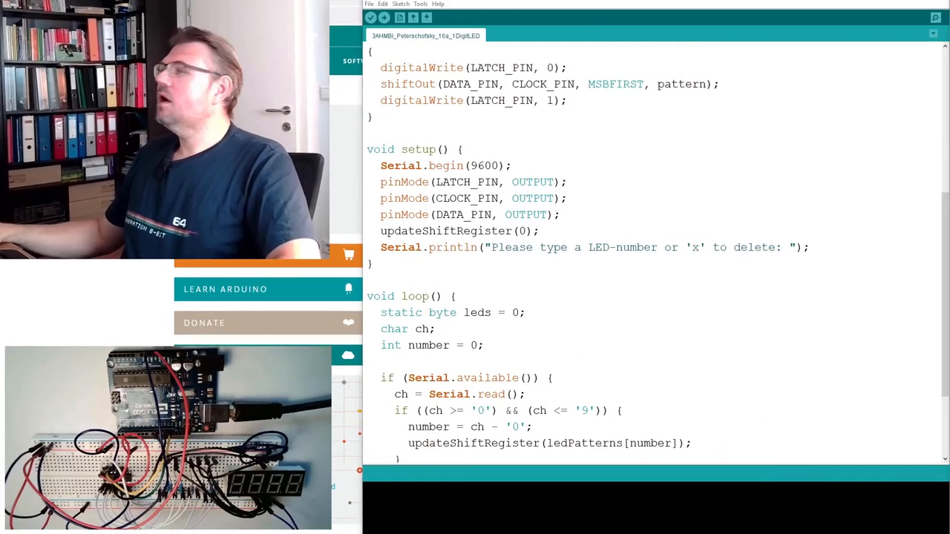
Step: Upload the shift-register LED sketch to the board (2002 bytes program storage)
click(383, 18)
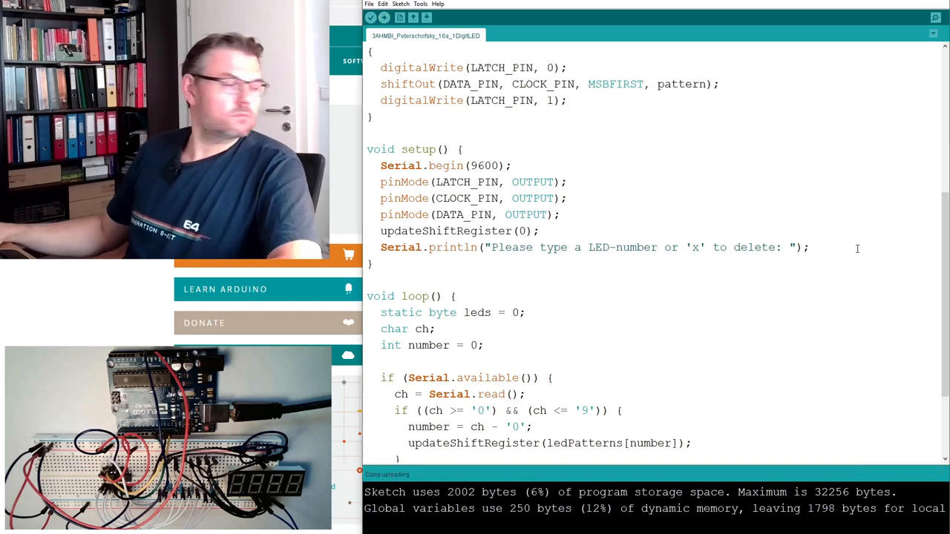
Step: In the Serial Monitor, send digit 0 to the board, then enter digit 1
click(933, 16)
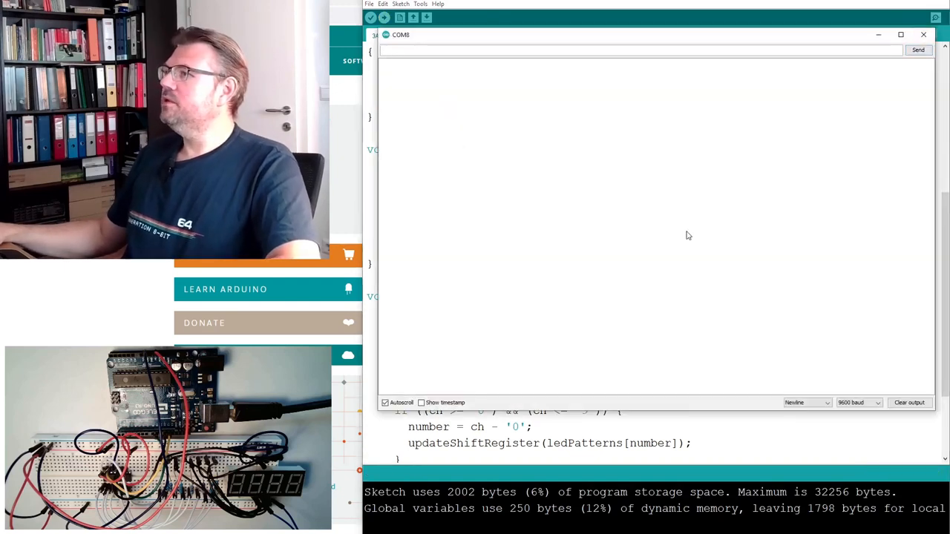
text(0)
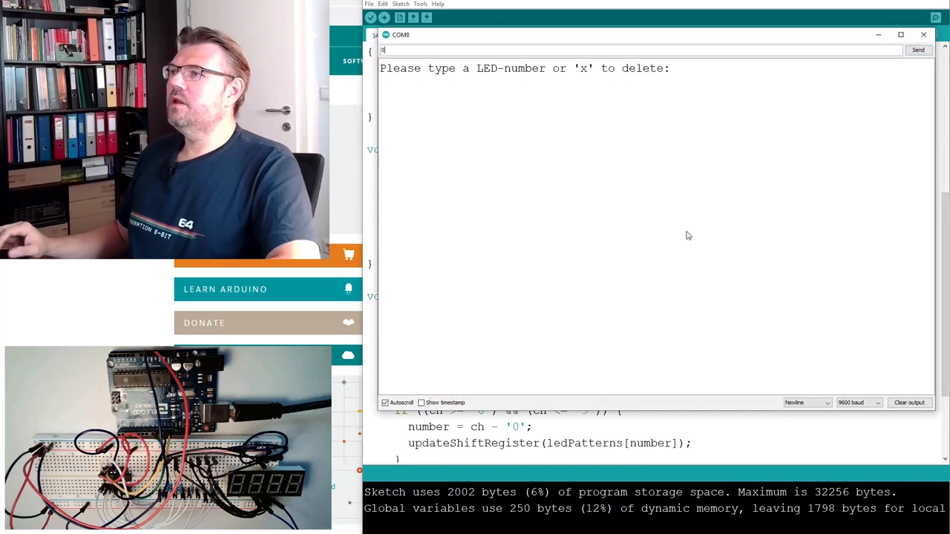
click(917, 51)
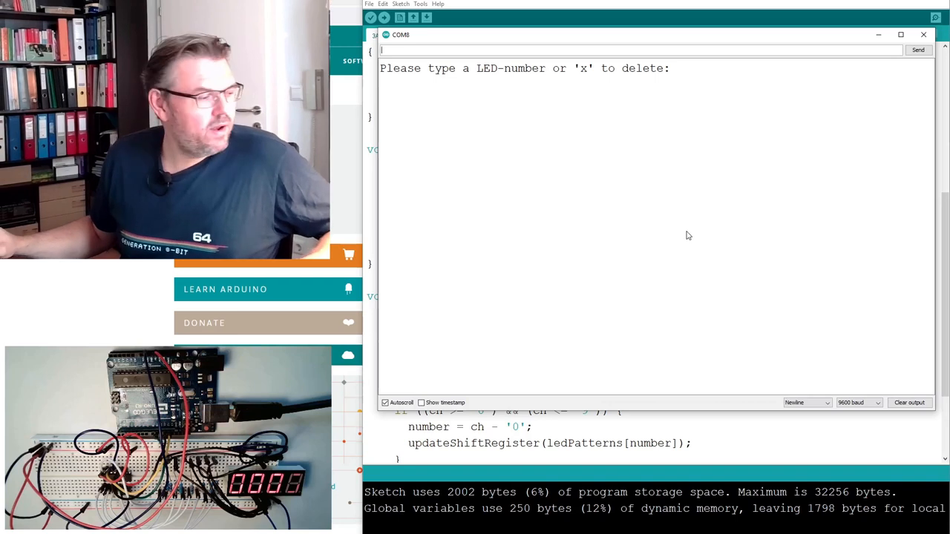
text(1)
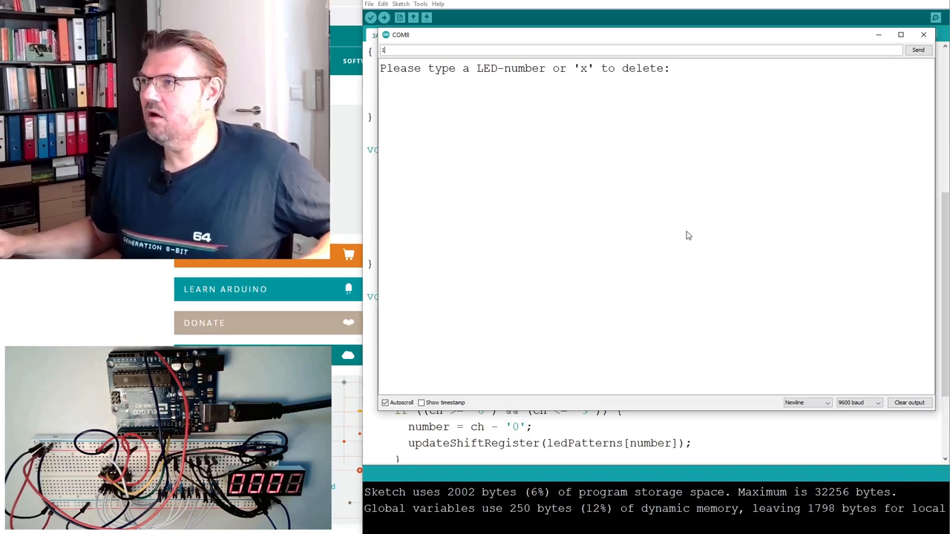